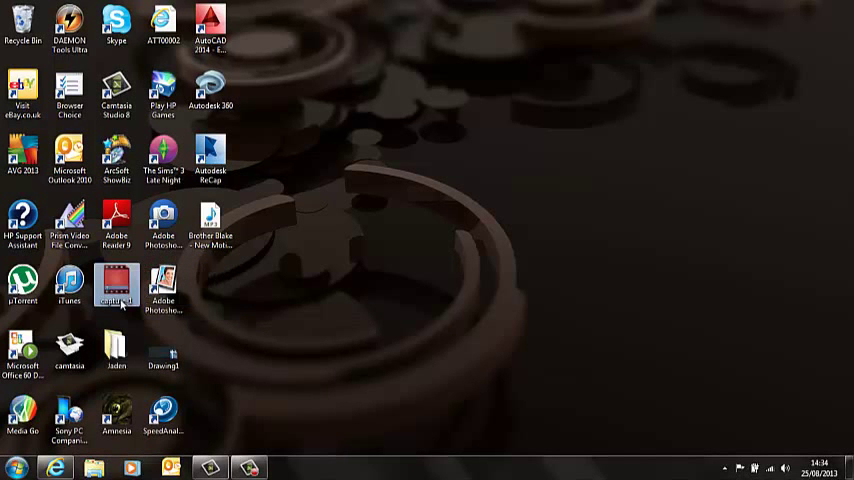
# - Launch Camtasia Studio from its desktop shortcut into a new untitled project
pyautogui.doubleClick(116, 290)
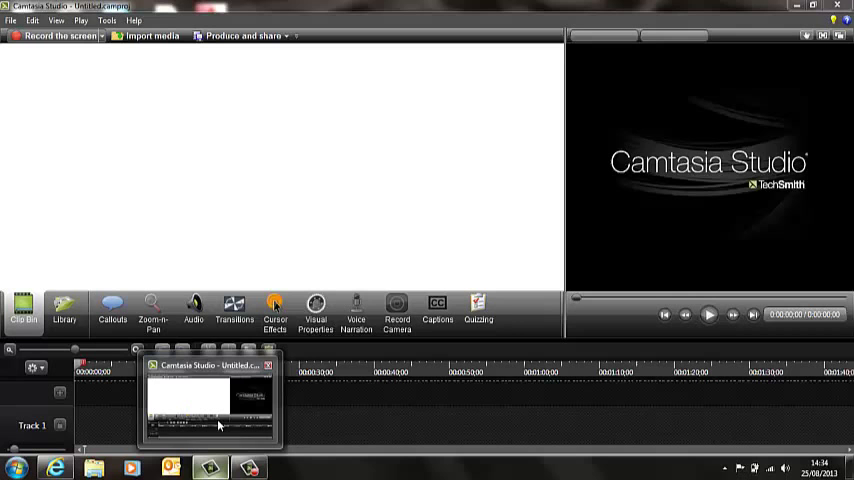
# - Launch Notepad via a Start menu search for 'note', giving a blank document
pyautogui.click(16, 468)
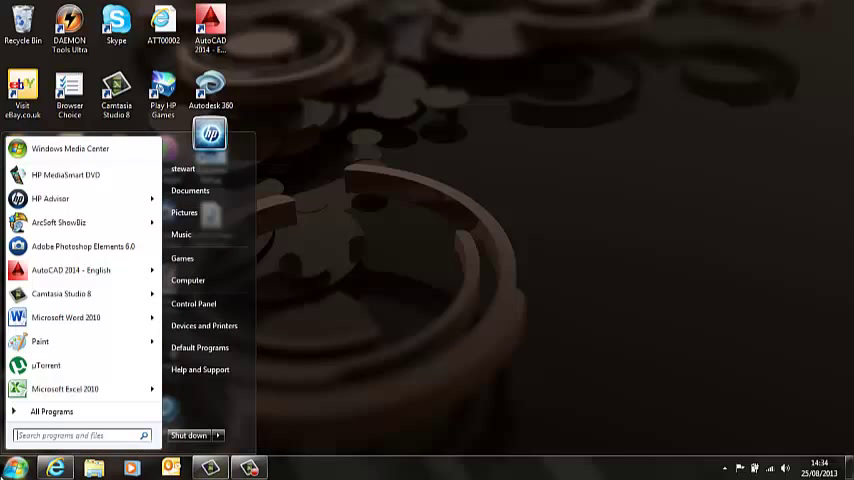
pyautogui.click(76, 436)
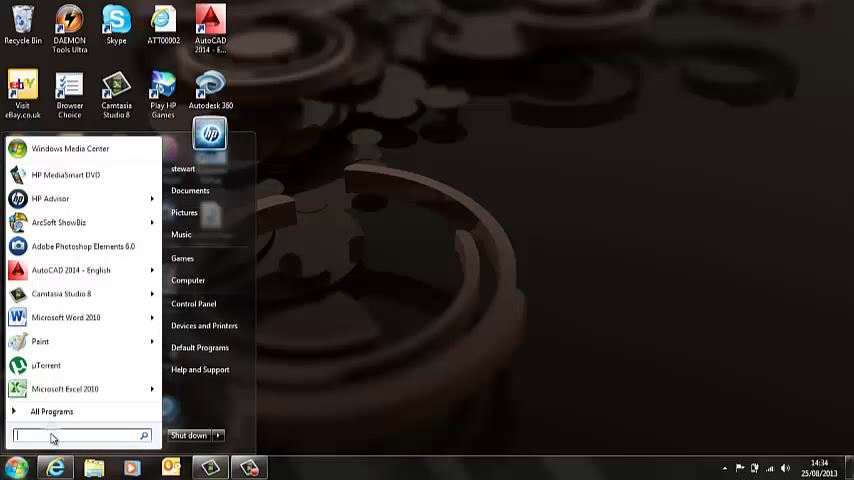
pyautogui.write('note')
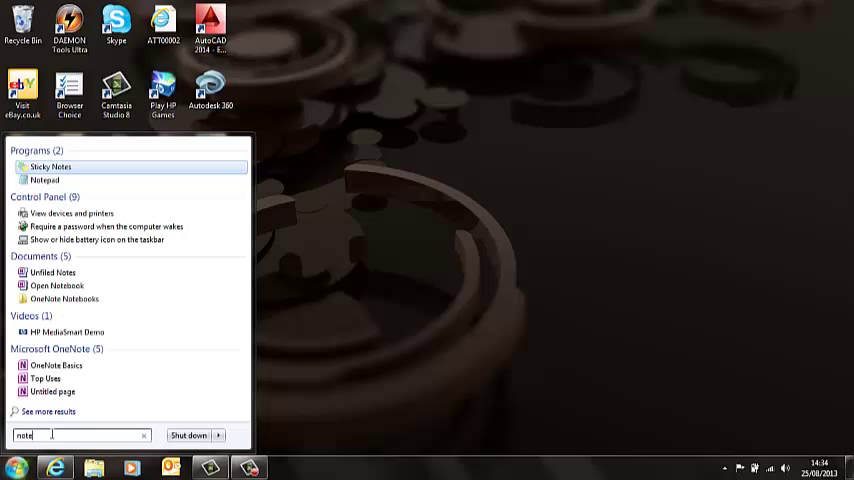
pyautogui.click(44, 180)
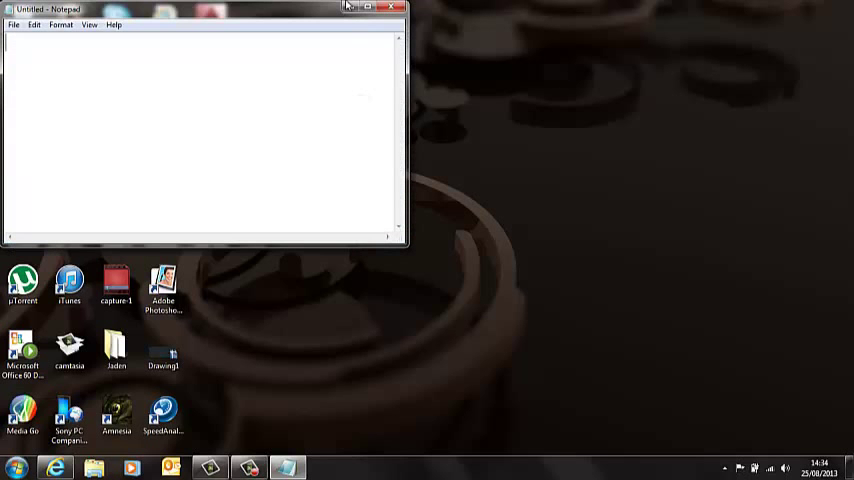
# - Copy the script code block from the 'Make your Computer Talk' article in Internet Explorer
pyautogui.click(392, 8)
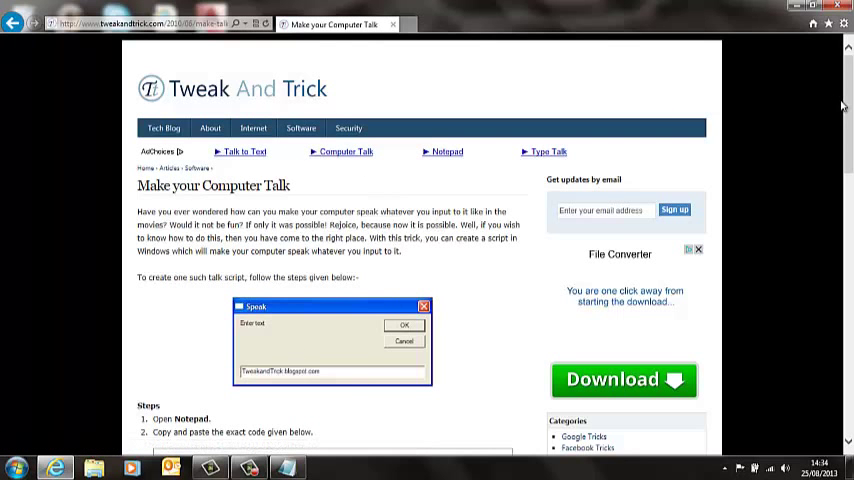
pyautogui.scroll(-3)
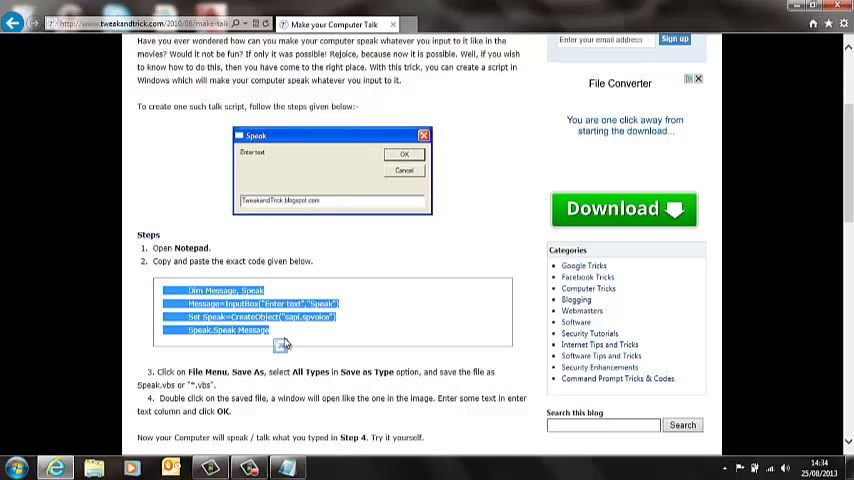
pyautogui.press('ctrl+c')
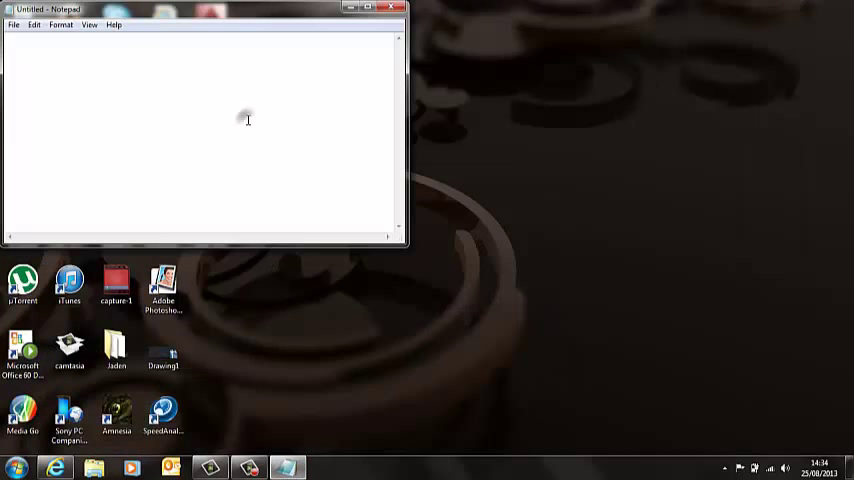
# - Paste the talk script into Notepad and save it to the desktop as Speak.vbs
pyautogui.press('ctrl+v')
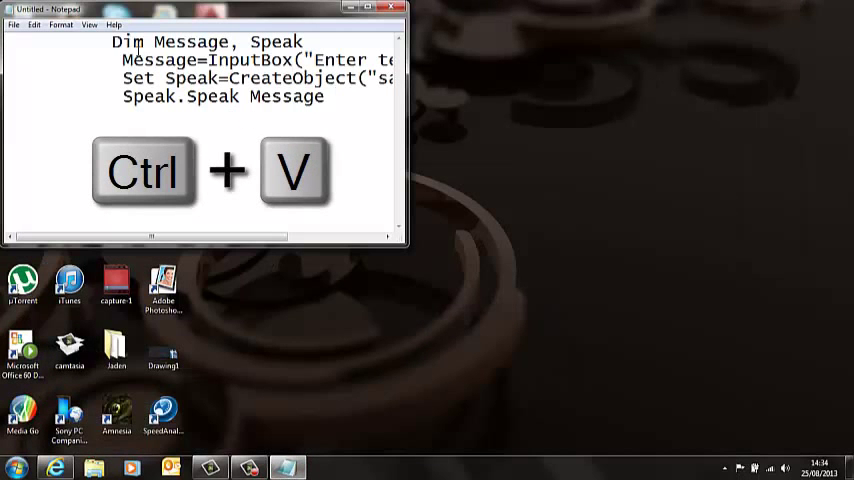
pyautogui.click(14, 24)
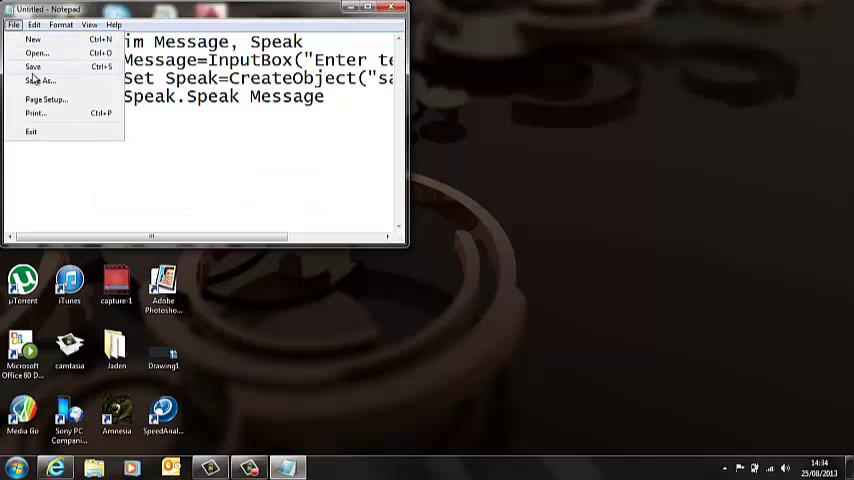
pyautogui.click(42, 80)
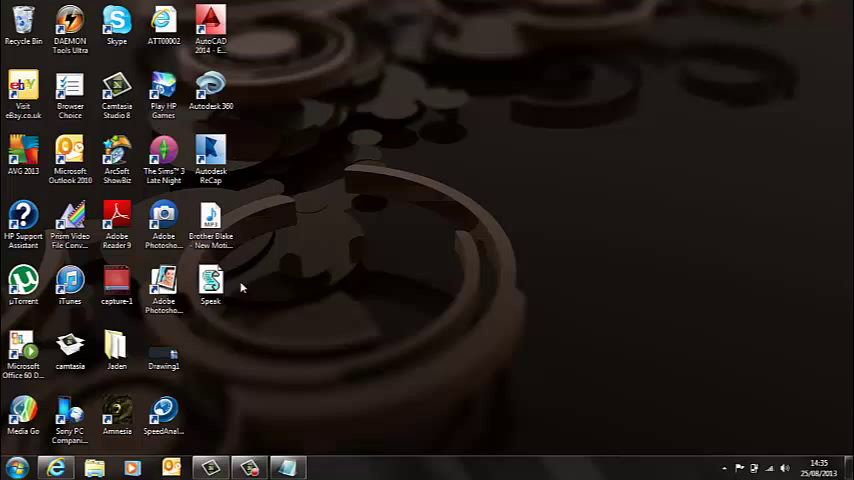
# - Run Speak.vbs and have it speak 'The Daily Gaming News is amazing'
pyautogui.click(212, 284)
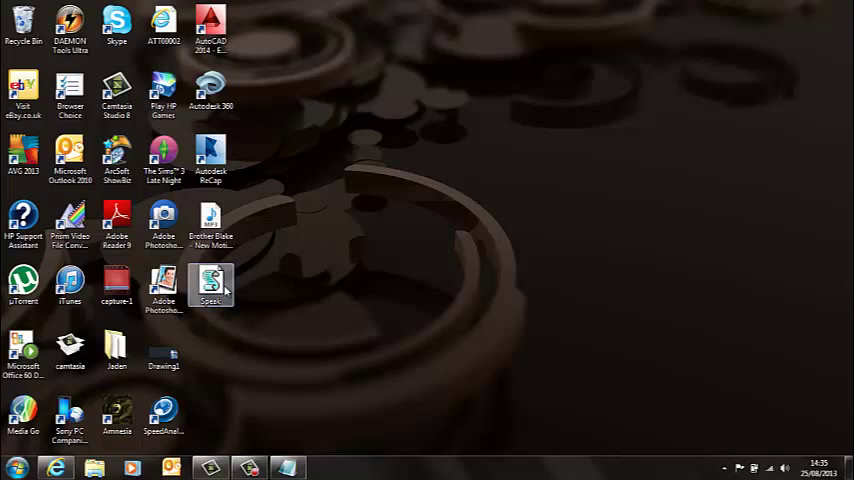
pyautogui.doubleClick(212, 284)
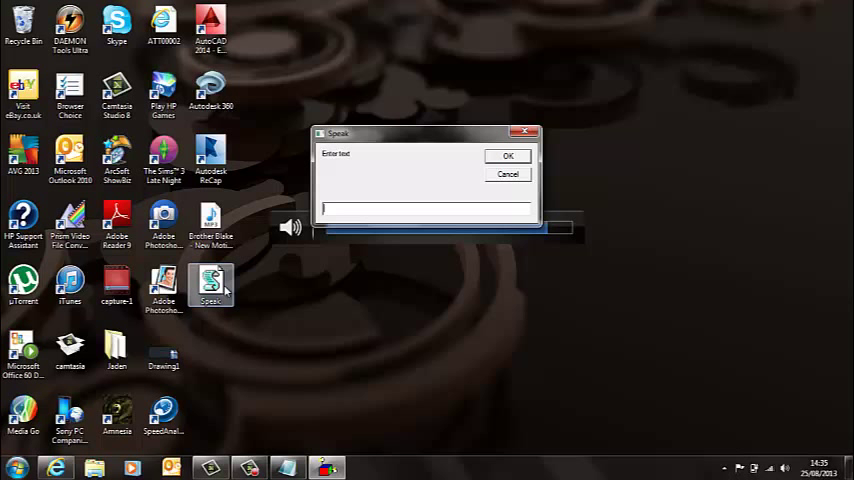
pyautogui.write('The Daily Gaming News is')
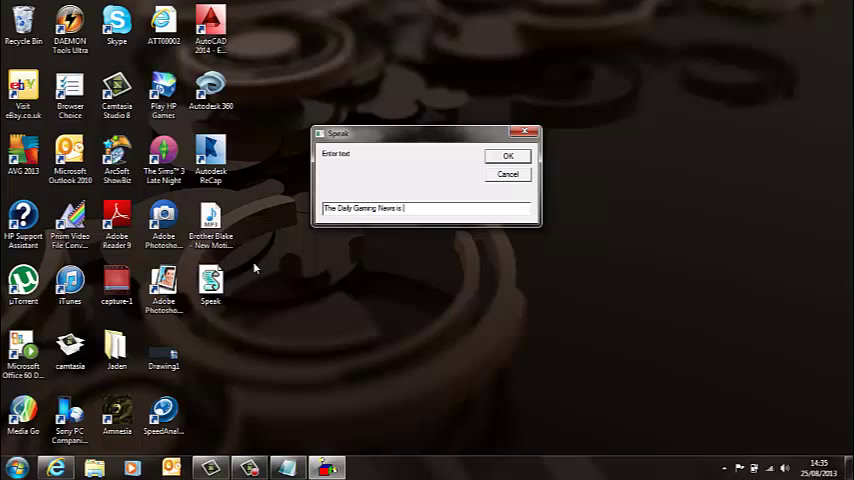
pyautogui.write('amazing')
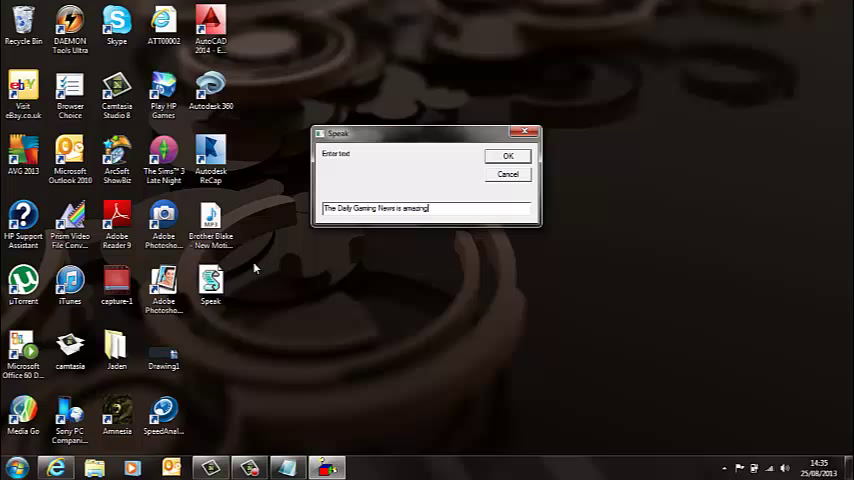
pyautogui.click(508, 156)
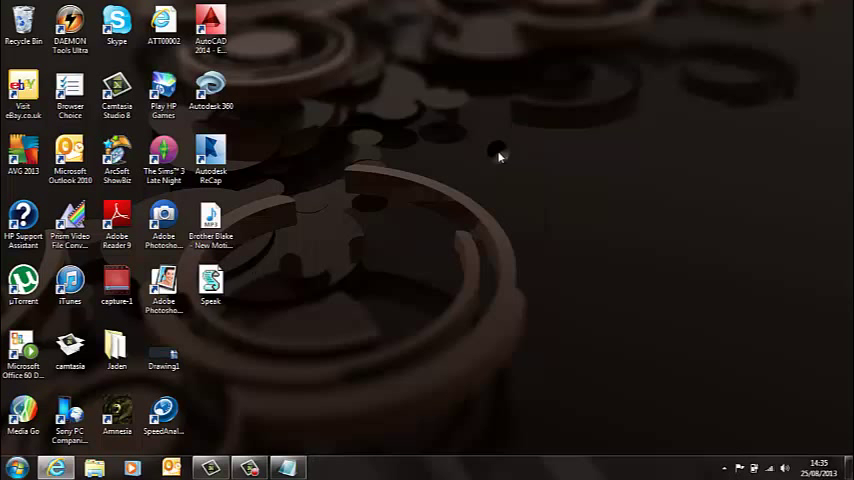
pyautogui.moveTo(500, 156)
pyautogui.write('Listen to Jaden Bros')
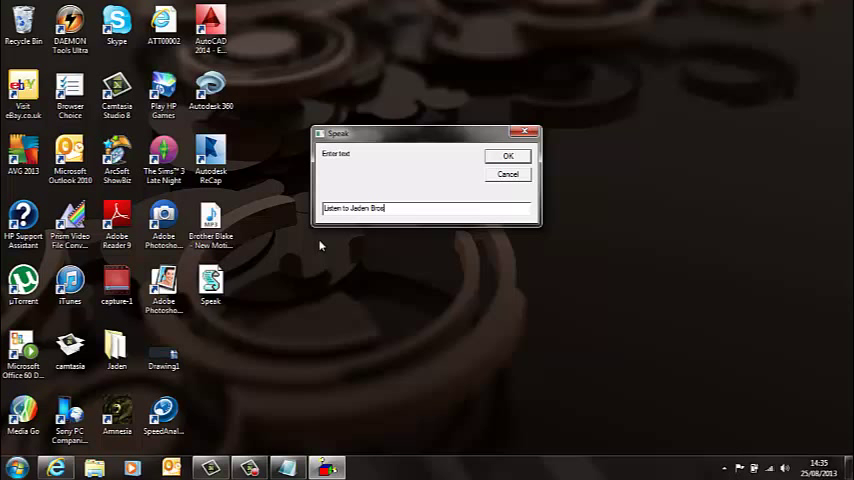
# - Submit a second phrase to be spoken, then launch Speak.vbs again
pyautogui.click(508, 156)
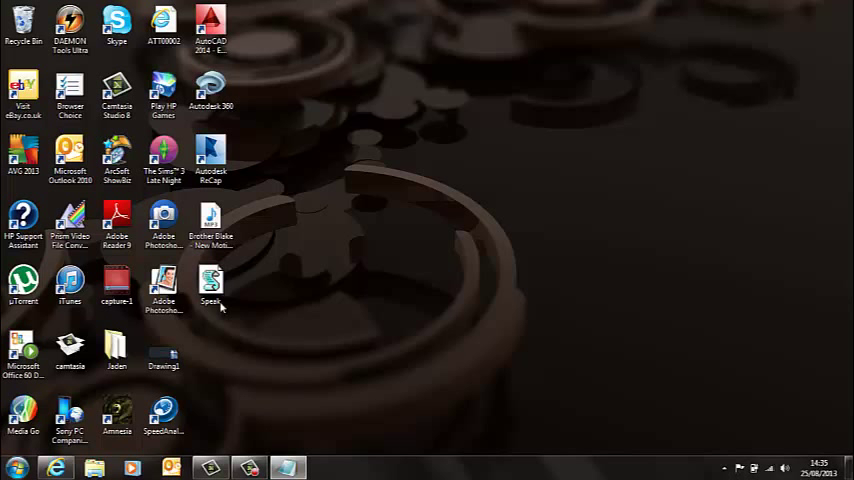
pyautogui.doubleClick(210, 284)
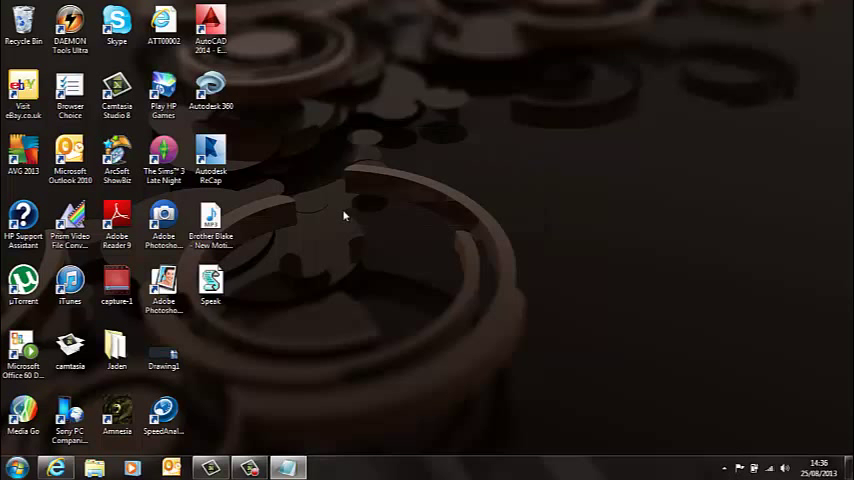
pyautogui.moveTo(224, 316)
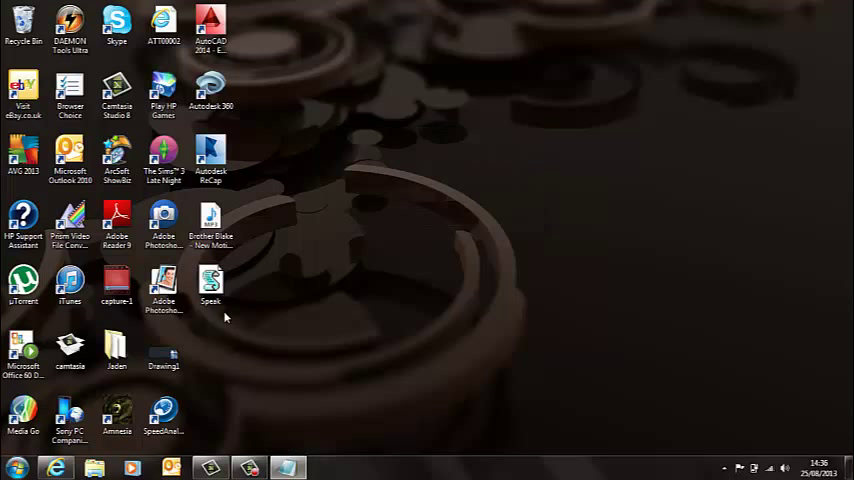
# - Run Speak.vbs a third time and have it speak 'see you next time'
pyautogui.click(212, 284)
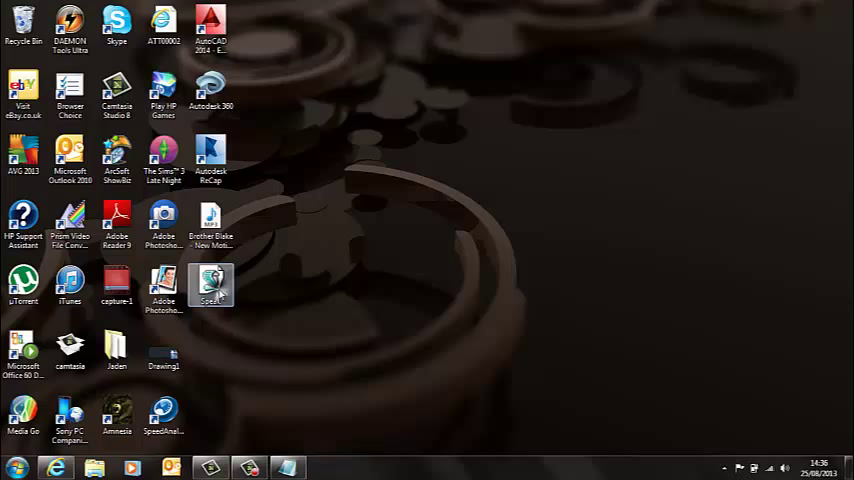
pyautogui.doubleClick(212, 284)
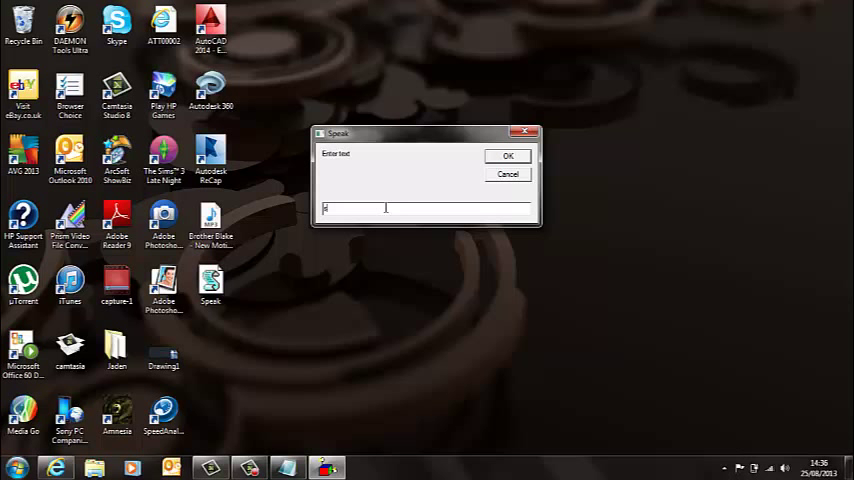
pyautogui.write('see you next ti')
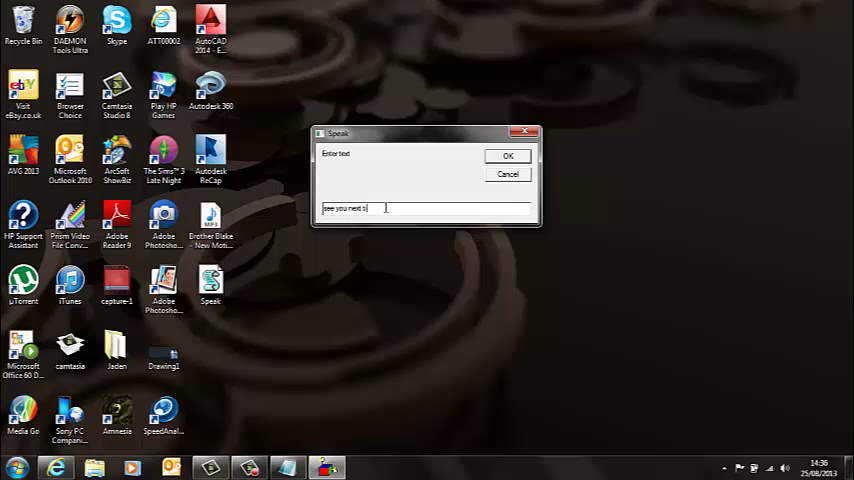
pyautogui.click(508, 156)
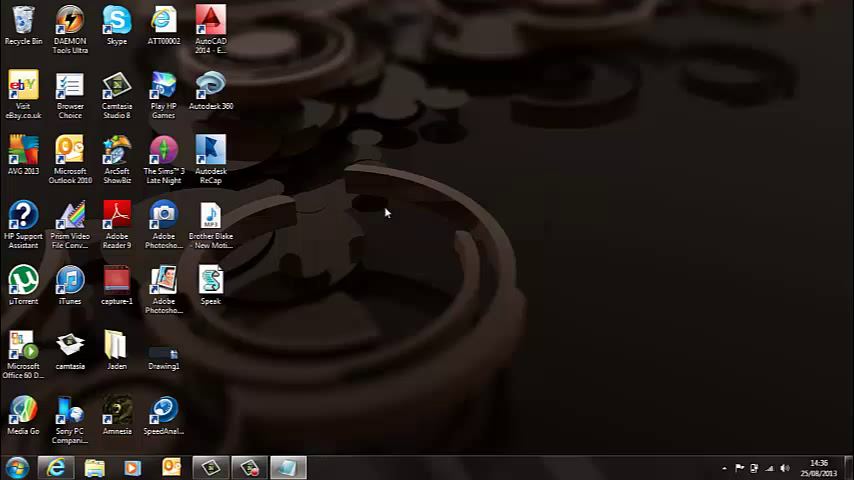